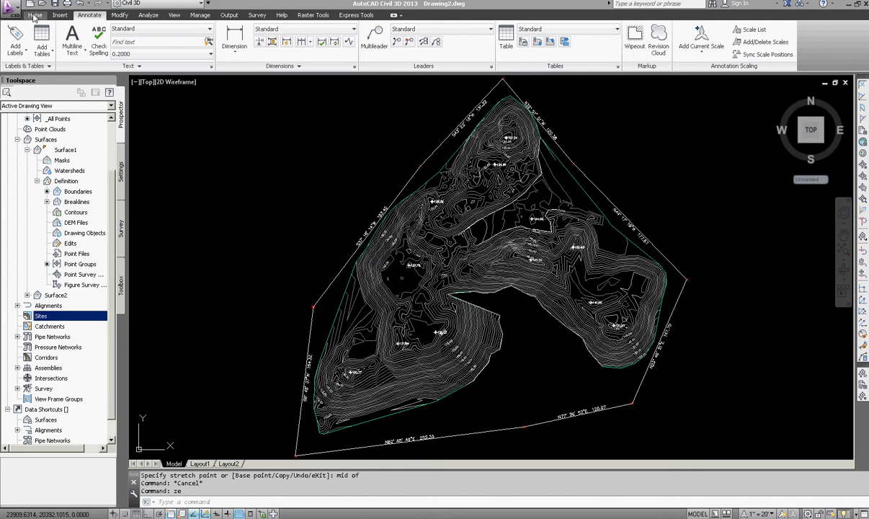
# - Show the Home ribbon with the Create Design alignment commands
pyautogui.click(34, 15)
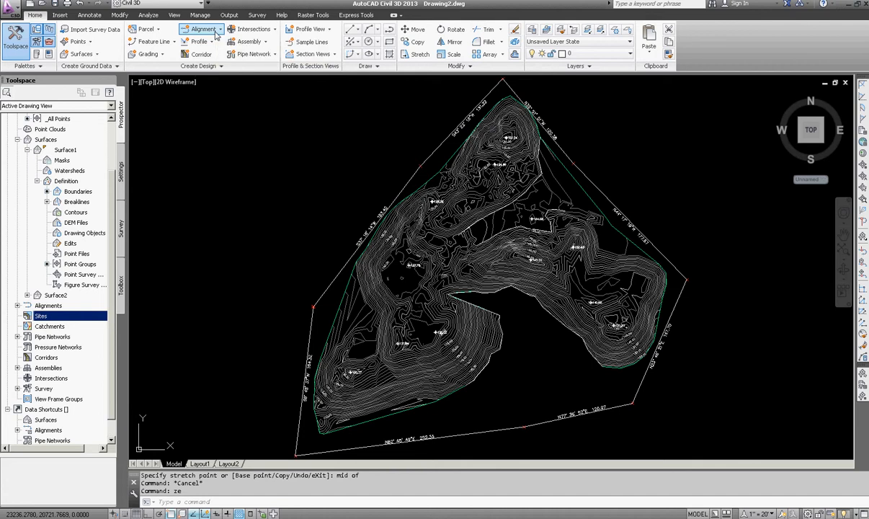
# - Start a new alignment by layout with Proposed style, C-ROAD layer and All Labels
pyautogui.click(205, 29)
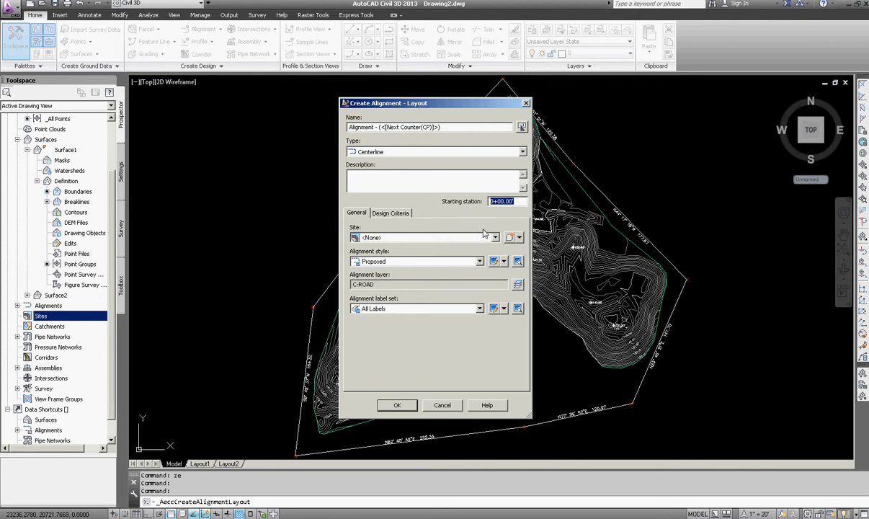
pyautogui.moveTo(403, 366)
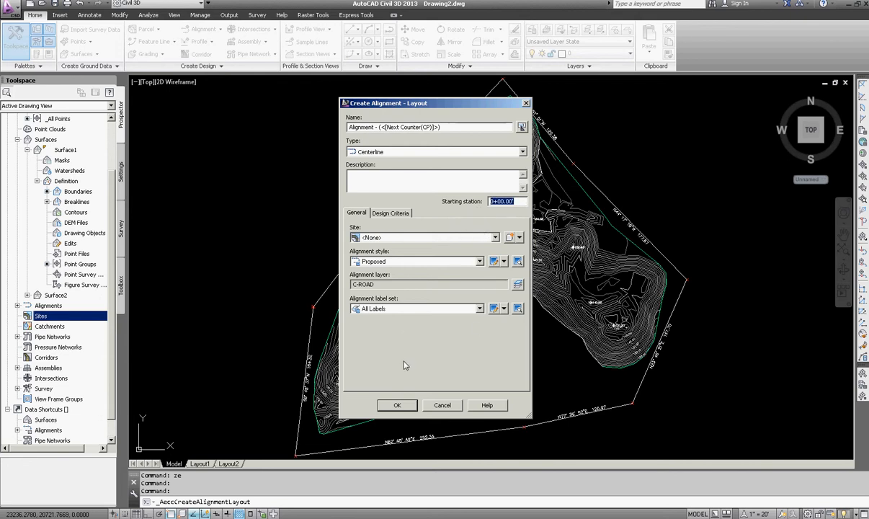
pyautogui.moveTo(435, 366)
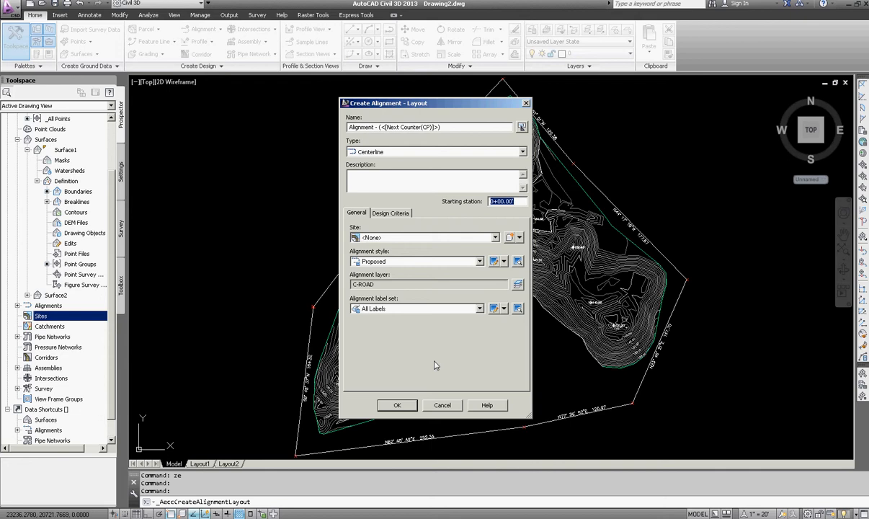
# - Accept the alignment settings and begin laying out the tangent centerline
pyautogui.click(397, 404)
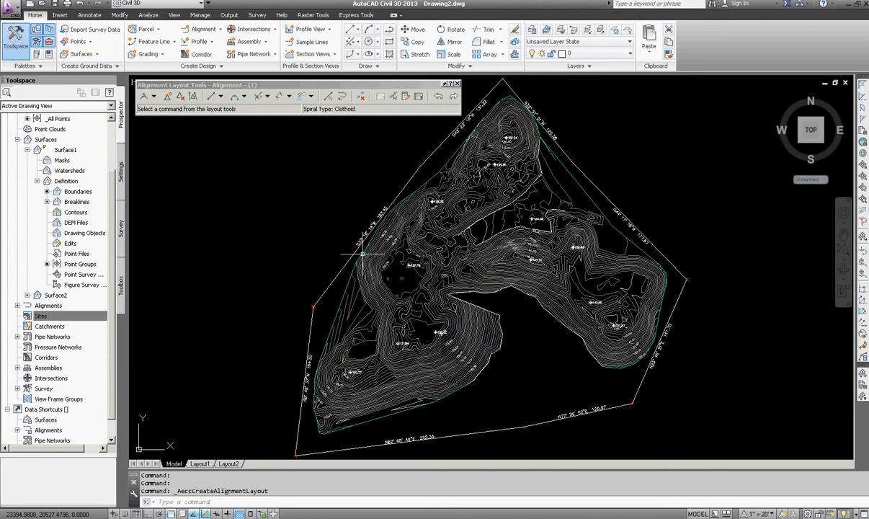
pyautogui.moveTo(147, 95)
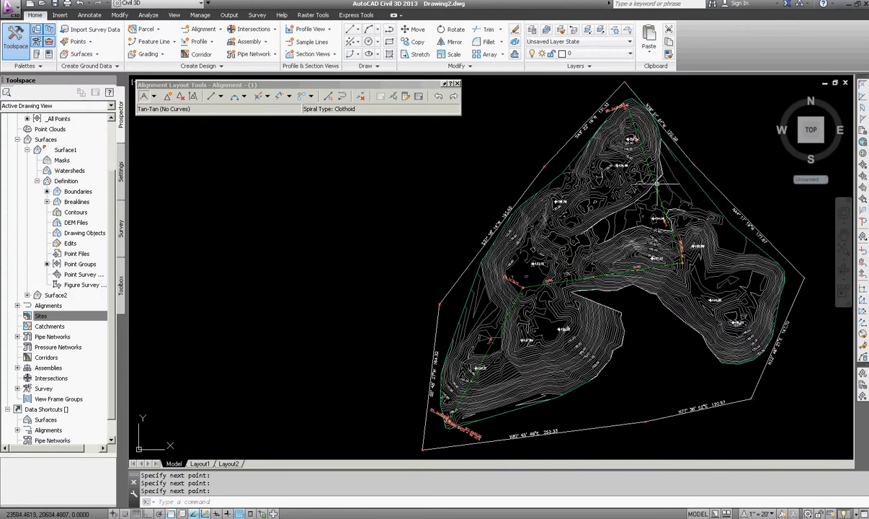
pyautogui.moveTo(570, 170)
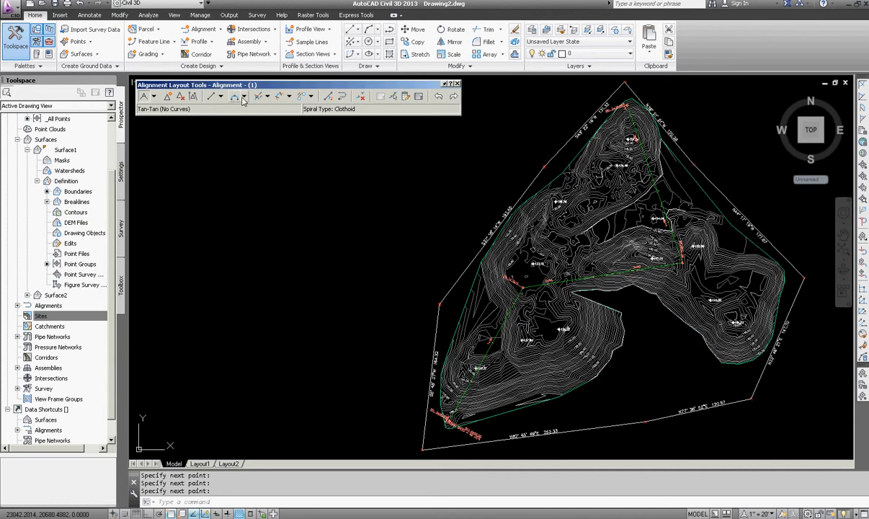
pyautogui.moveTo(245, 100)
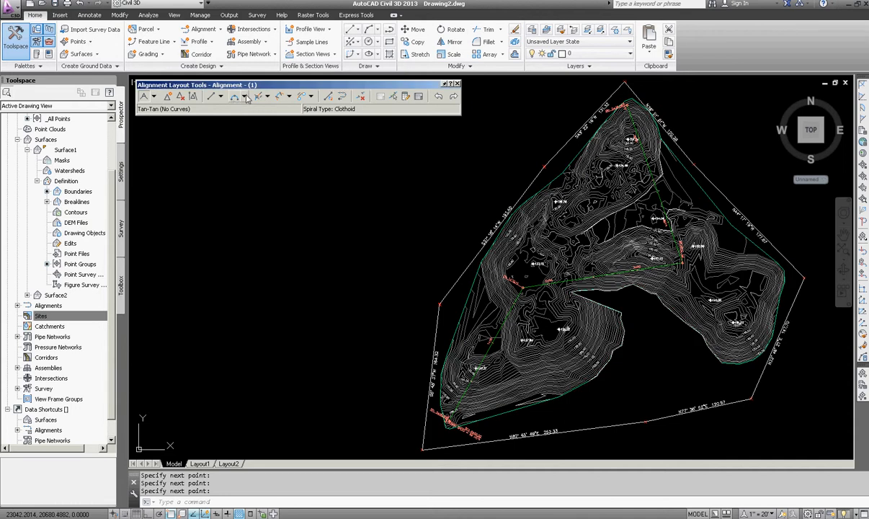
# - Start a Free Curve Fillet (between two entities, radius) on two tangents
pyautogui.click(248, 95)
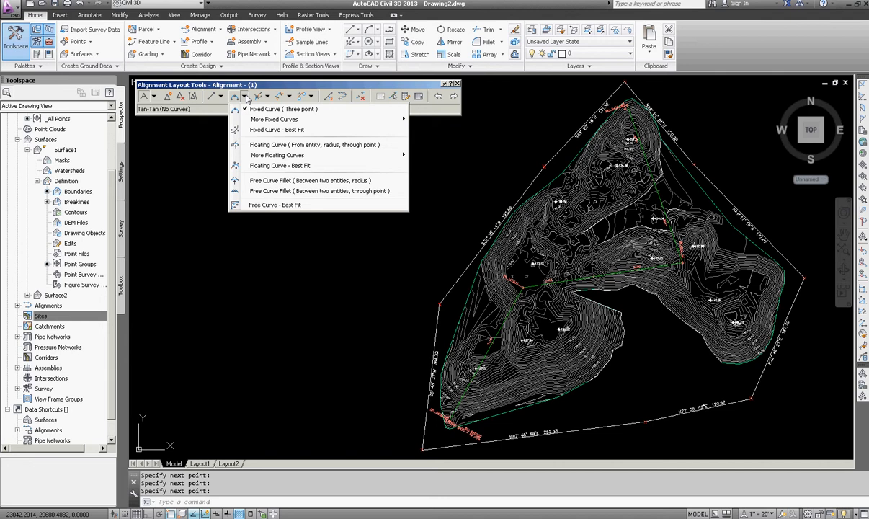
pyautogui.moveTo(310, 180)
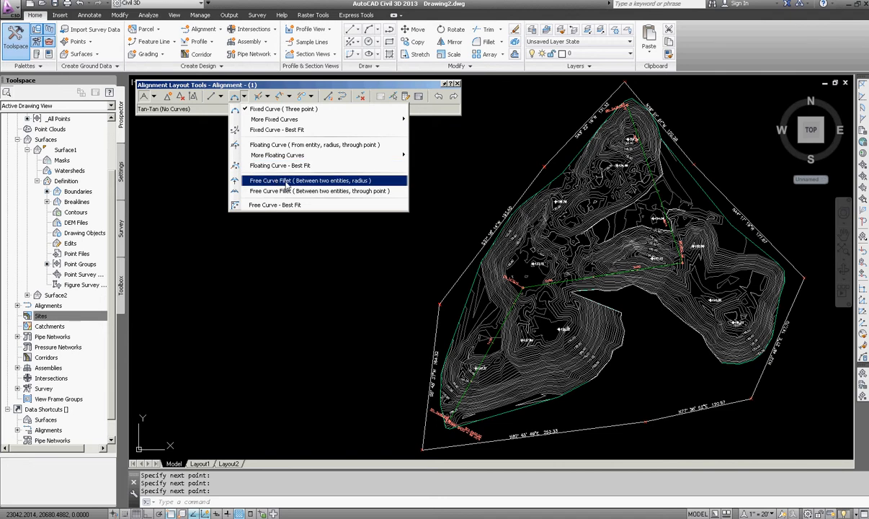
pyautogui.click(309, 180)
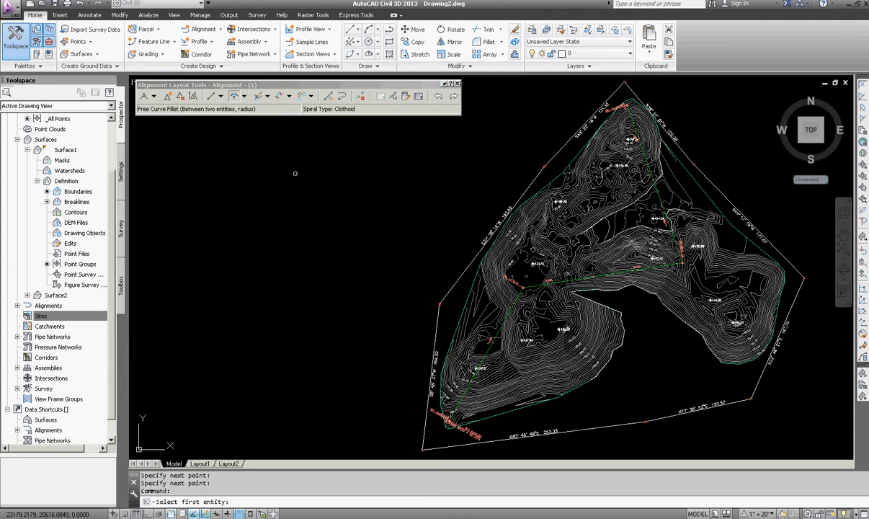
pyautogui.moveTo(495, 319)
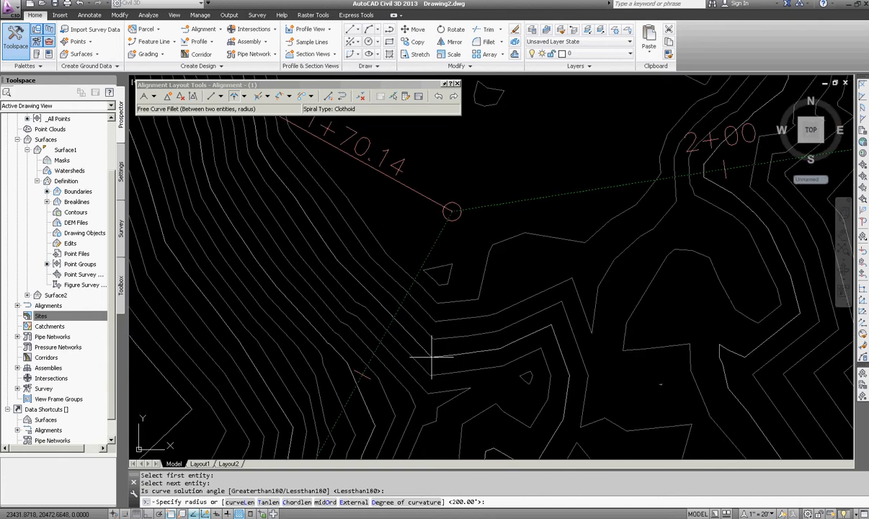
# - Fillet the two tangent corners with curves of radius 50 and 30
pyautogui.write('50')
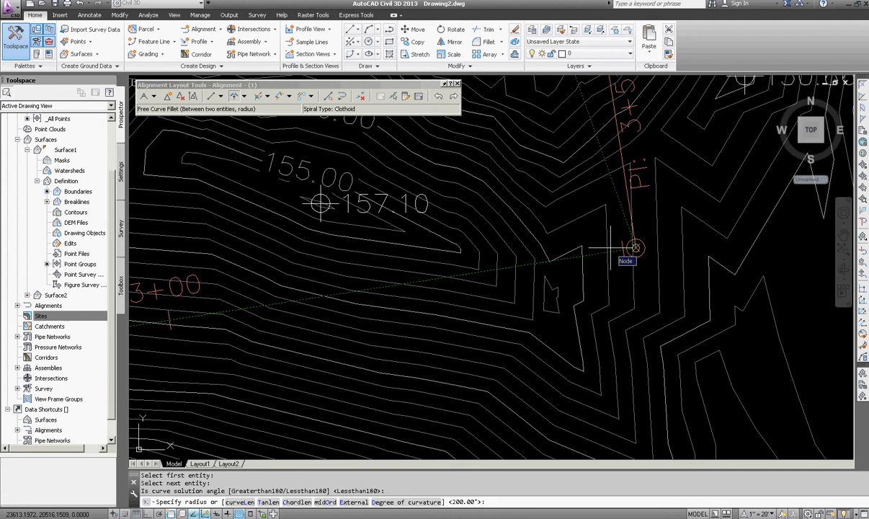
pyautogui.write('30')
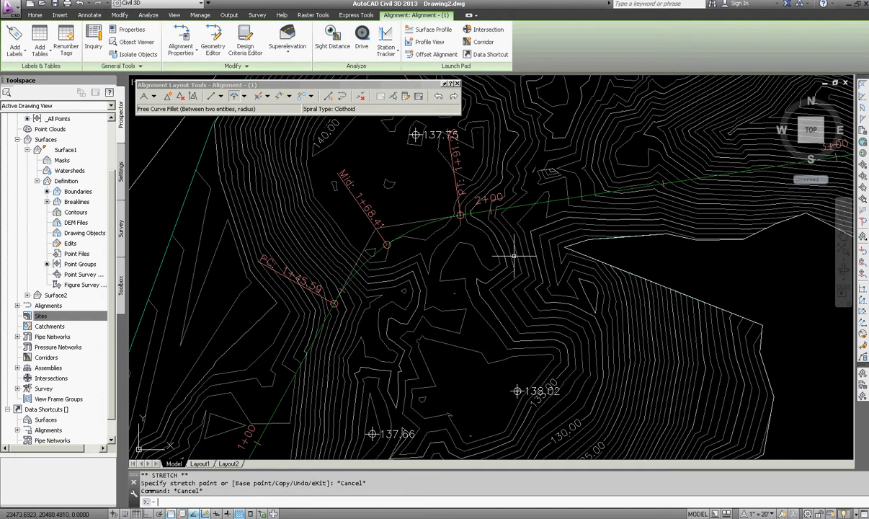
# - Pick a single sub-entity of the alignment for editing
pyautogui.click(35, 15)
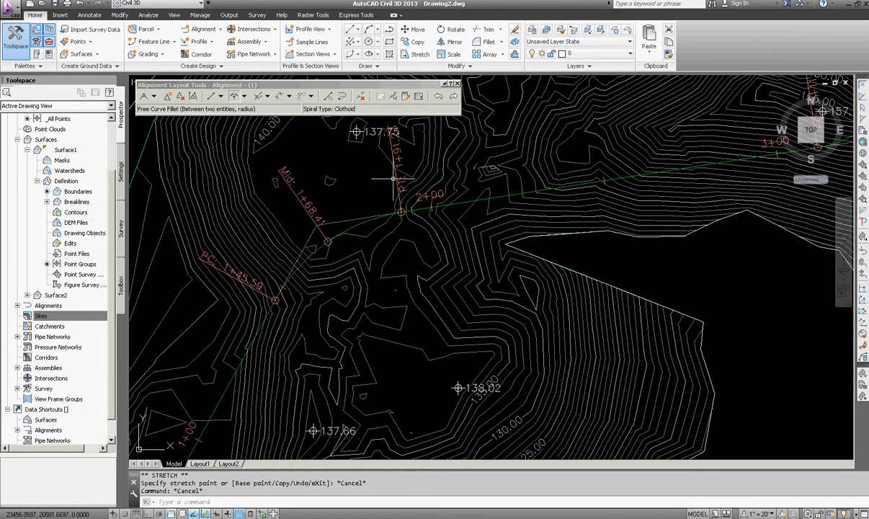
pyautogui.moveTo(337, 160)
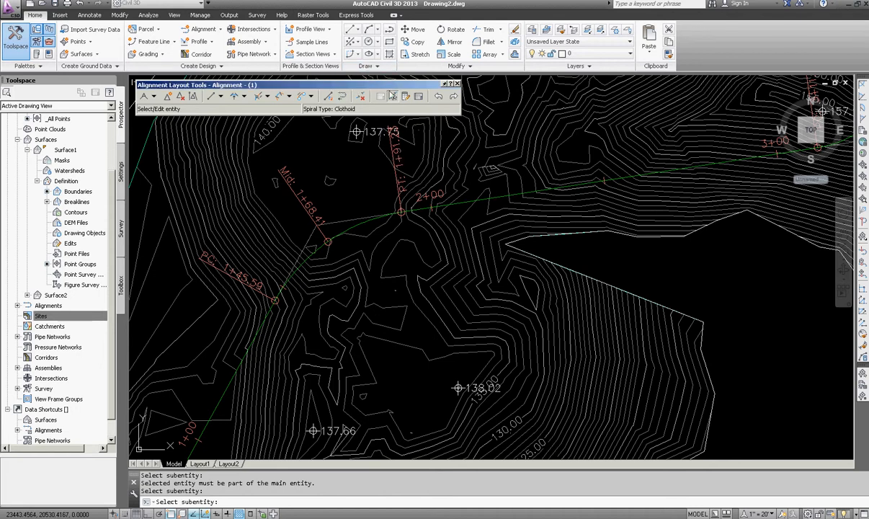
pyautogui.moveTo(393, 95)
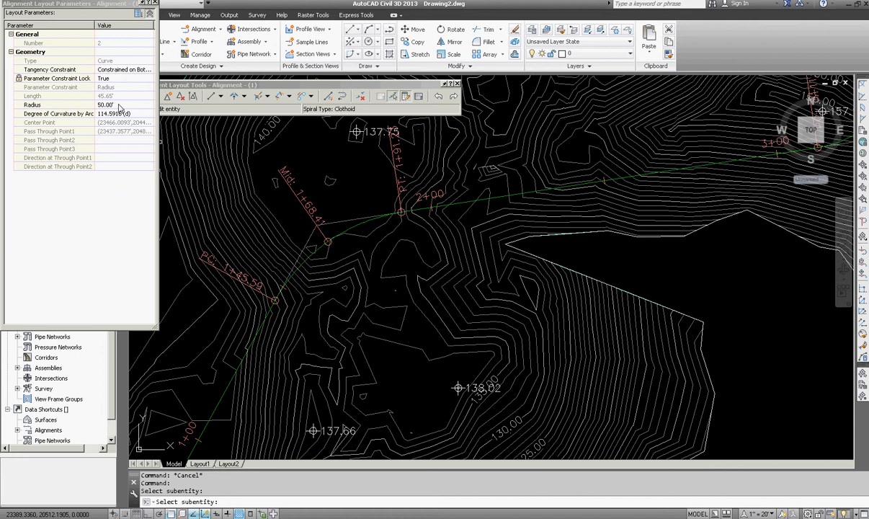
# - Change the filleted curve's radius from 50.00 to 60.00
pyautogui.doubleClick(106, 104)
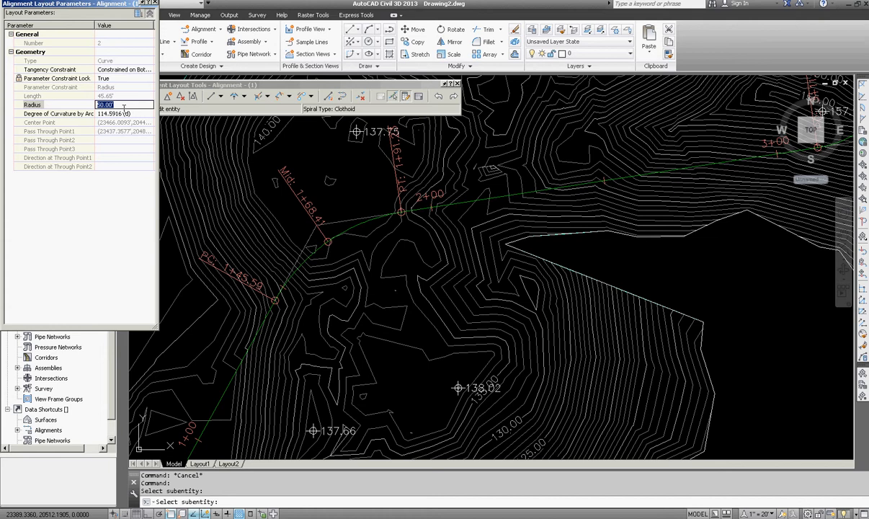
pyautogui.write('60.00')
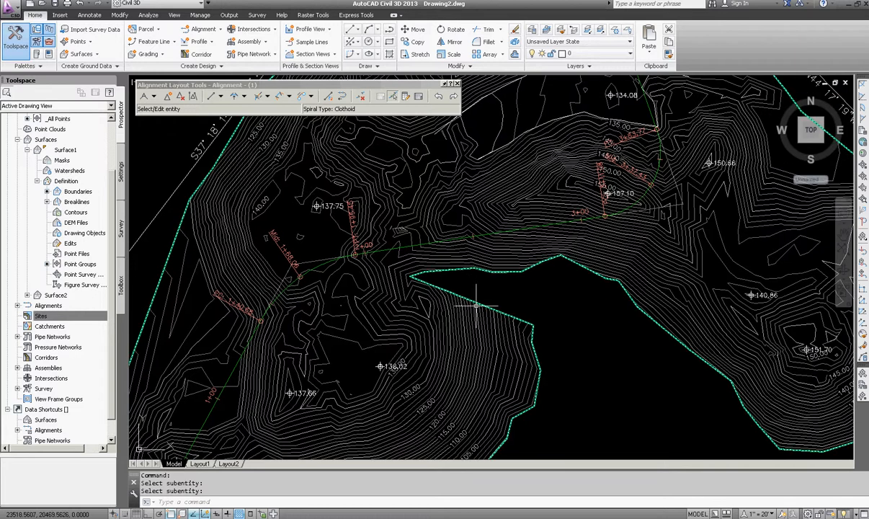
pyautogui.moveTo(397, 299)
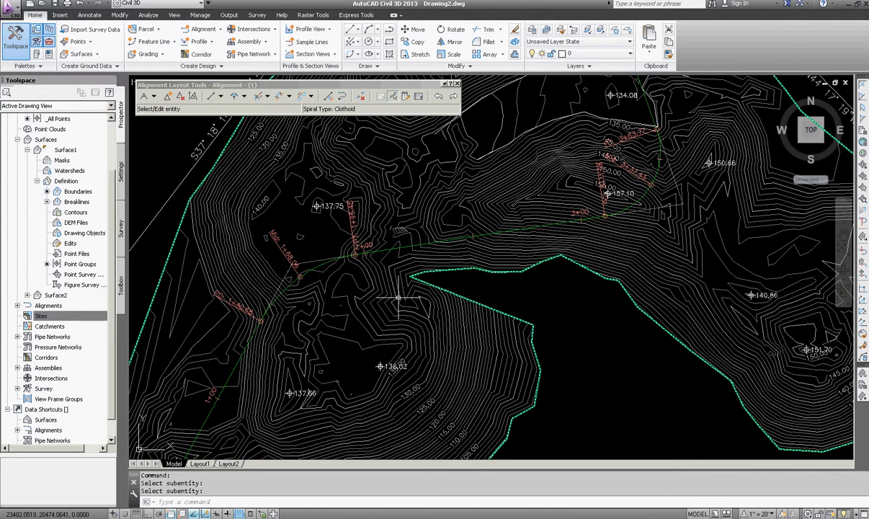